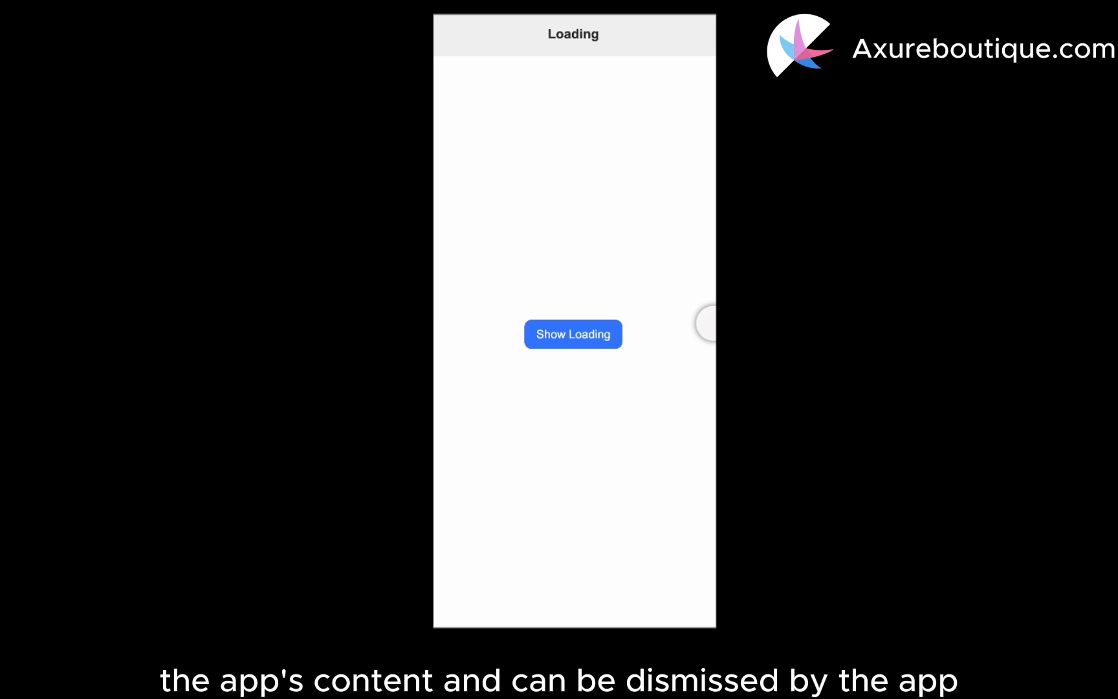
# Step: Relabel the middle blue button on the Loading page to 'Show Loading'
pyautogui.click(573, 334)
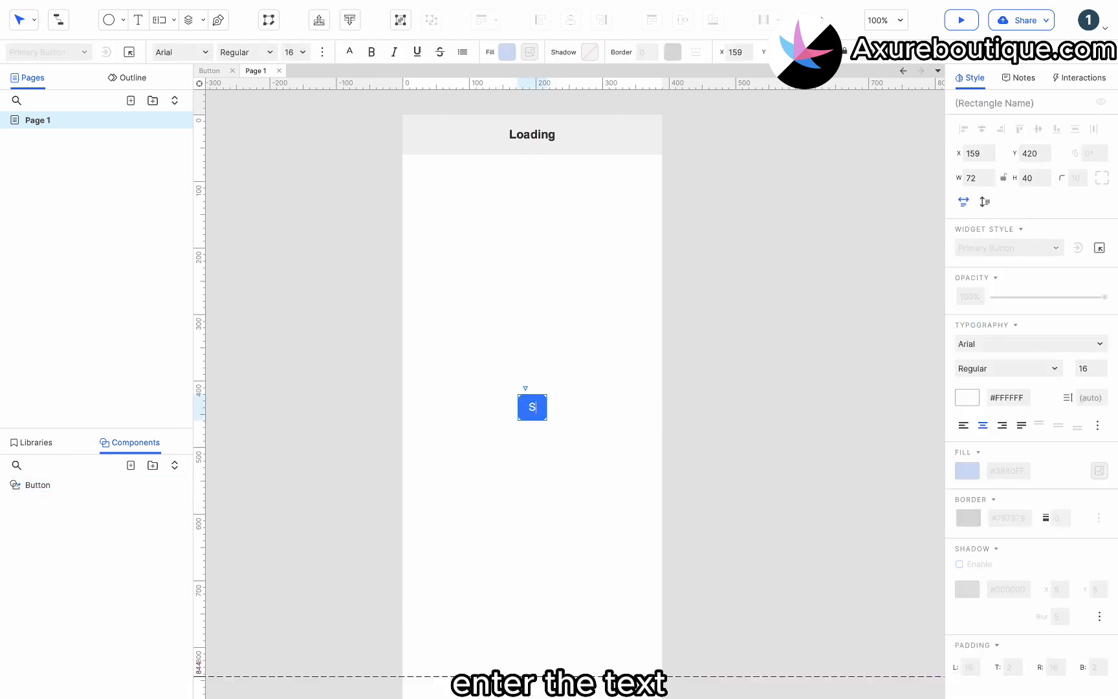
pyautogui.write('how Loading')
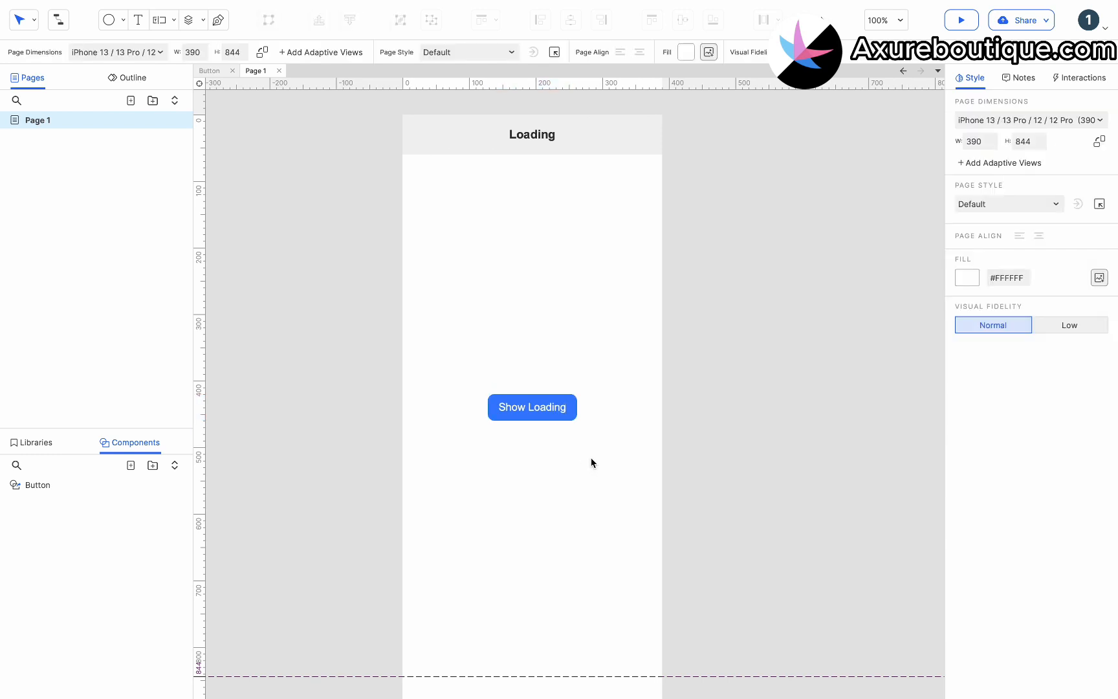
# Step: Add a 300×79 rounded box above the button with a pale grey #F9F9F9 fill
pyautogui.click(31, 442)
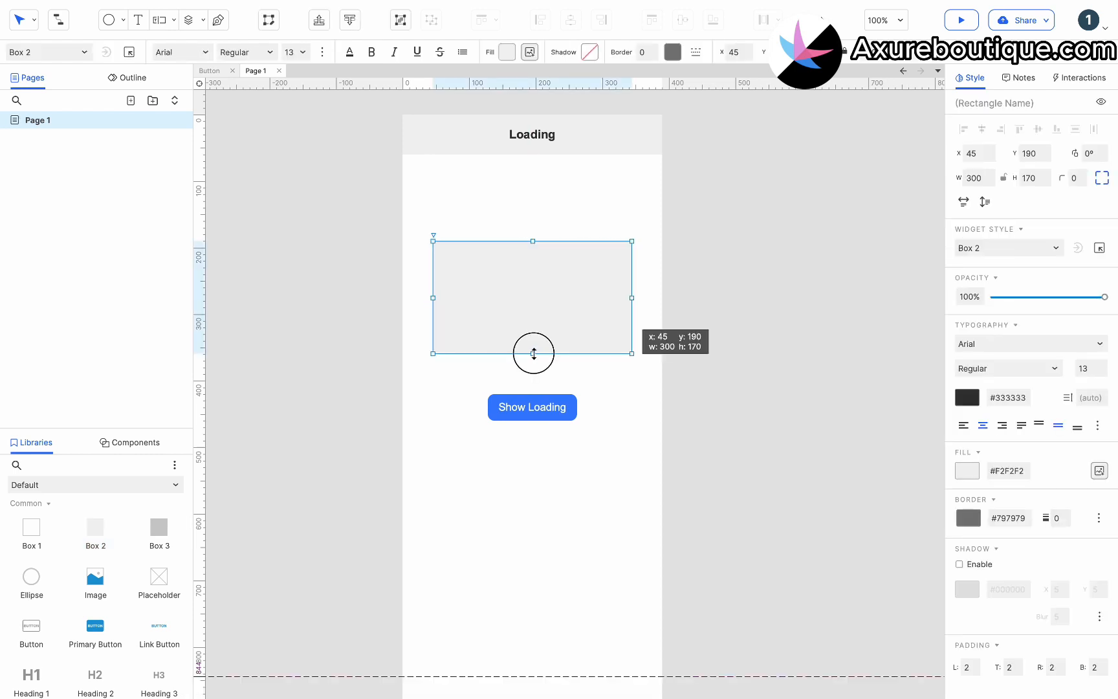
pyautogui.moveTo(532, 354); pyautogui.dragTo(533, 292)
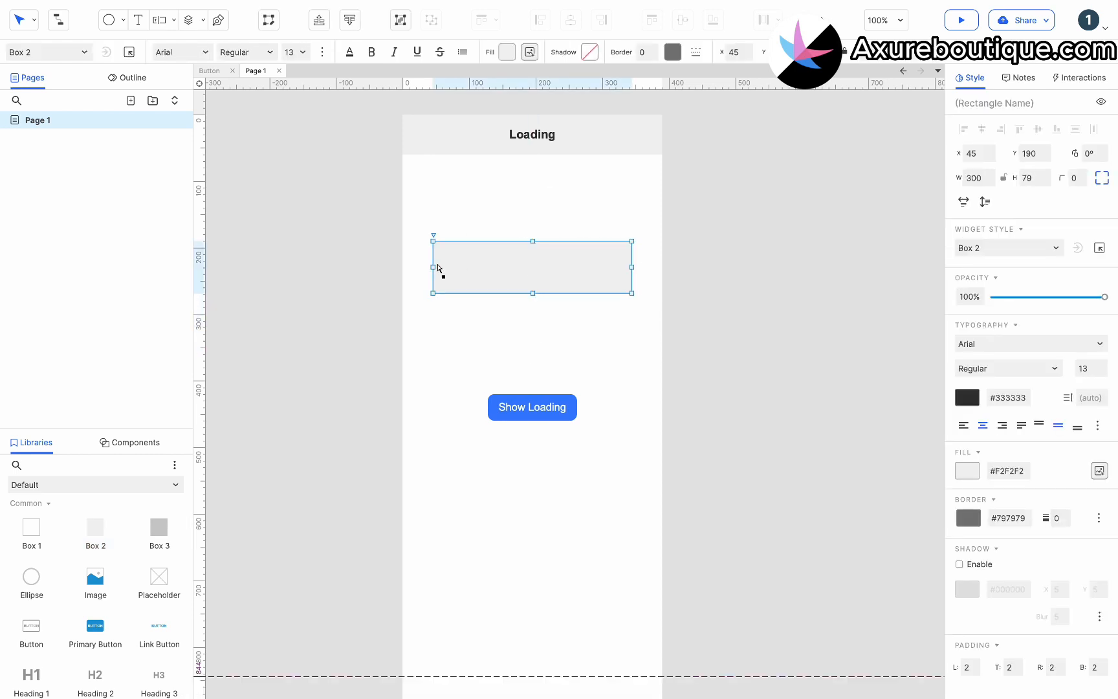
pyautogui.click(506, 51)
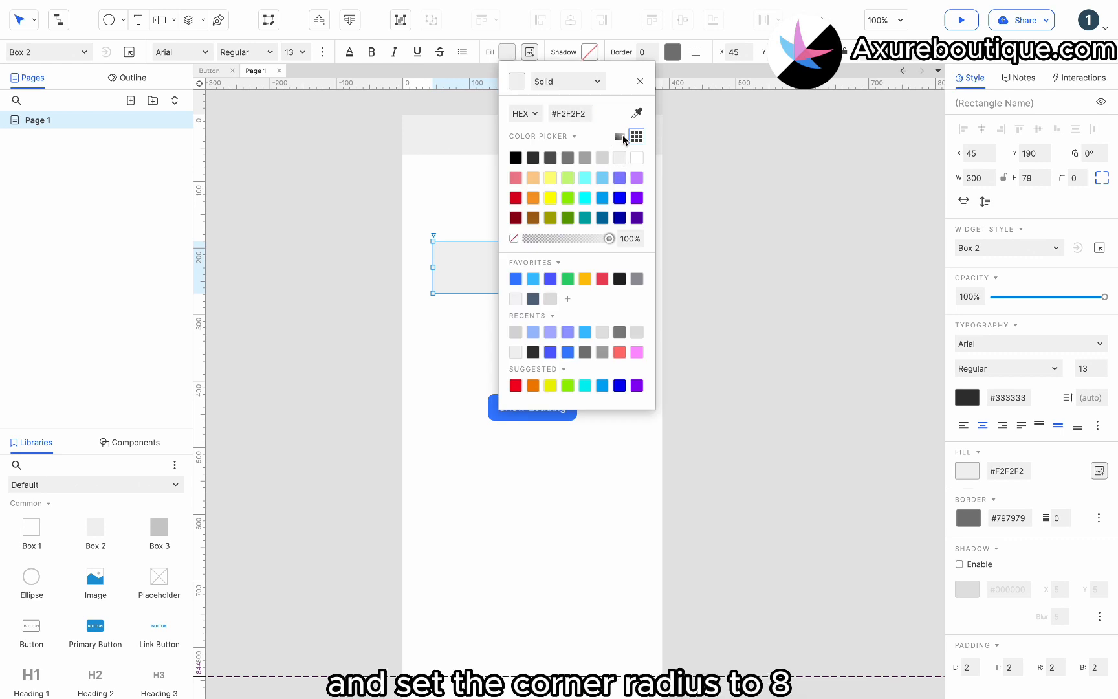
pyautogui.click(618, 136)
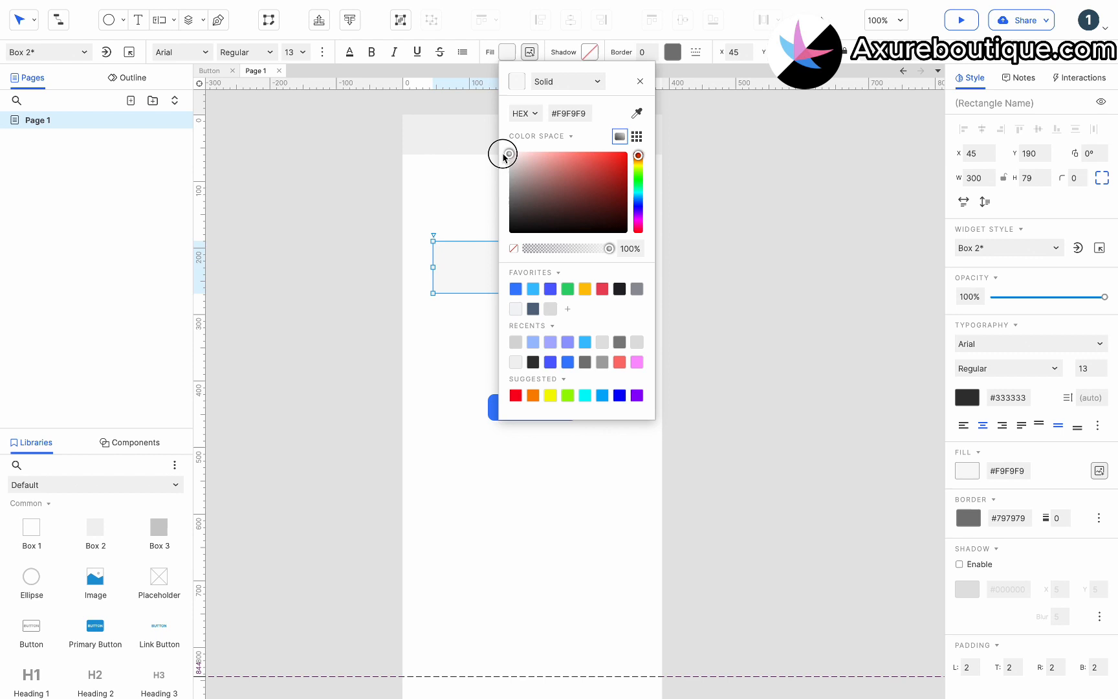
pyautogui.click(639, 81)
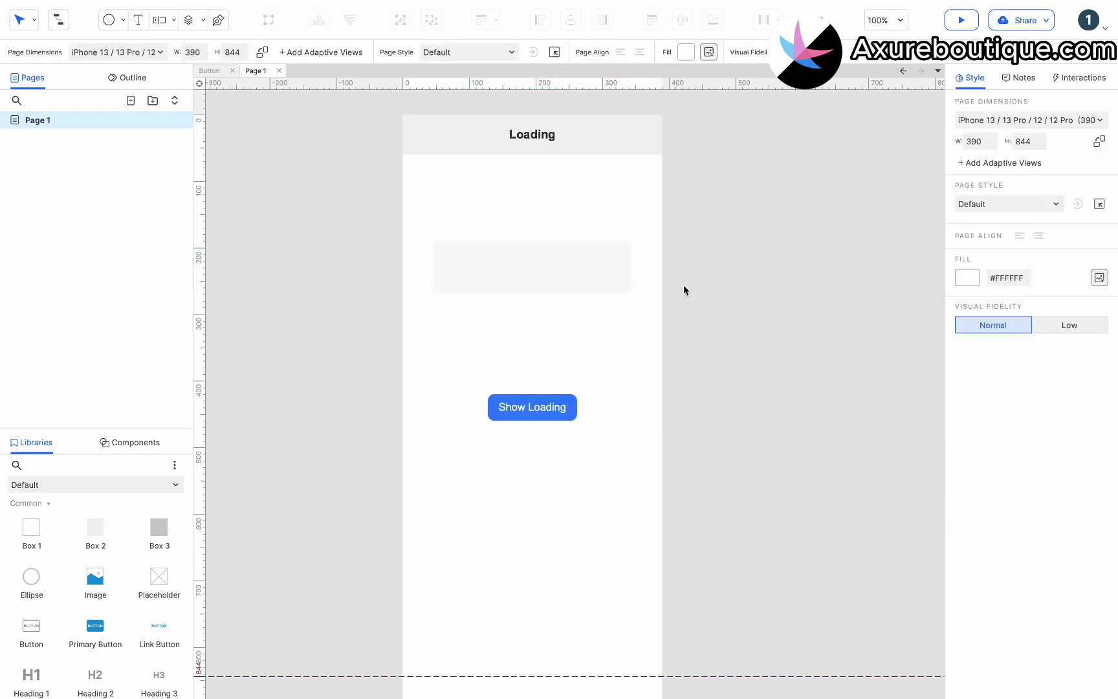
pyautogui.click(130, 442)
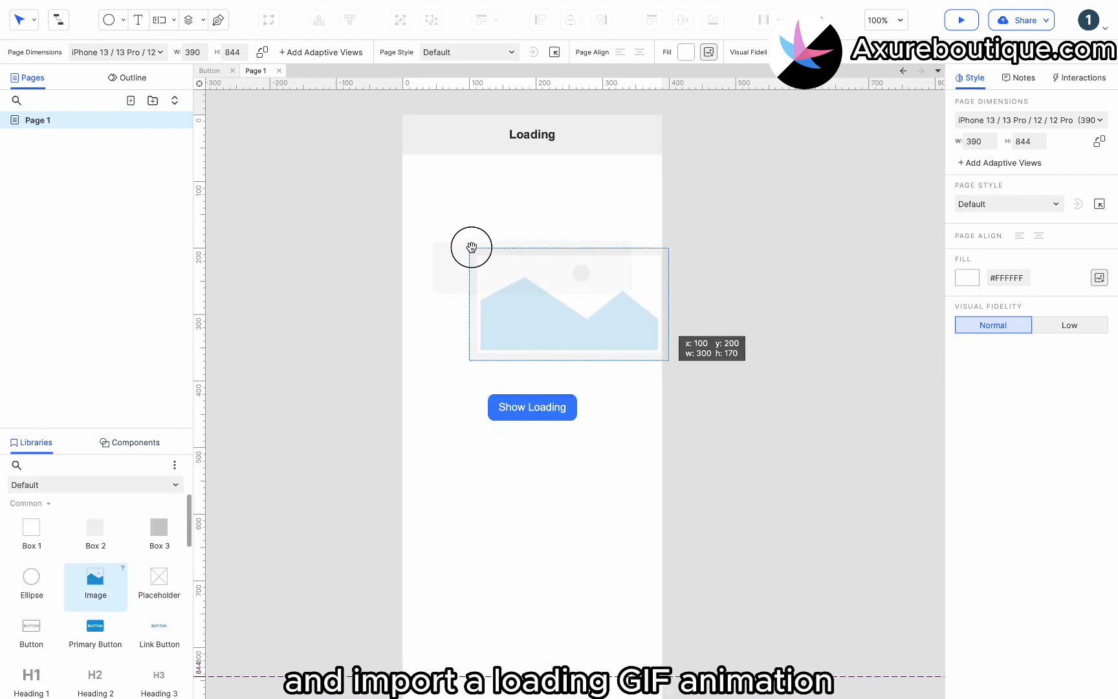
# Step: Import the spinner GIF into an image in the grey box, sized 30×30
pyautogui.doubleClick(568, 302)
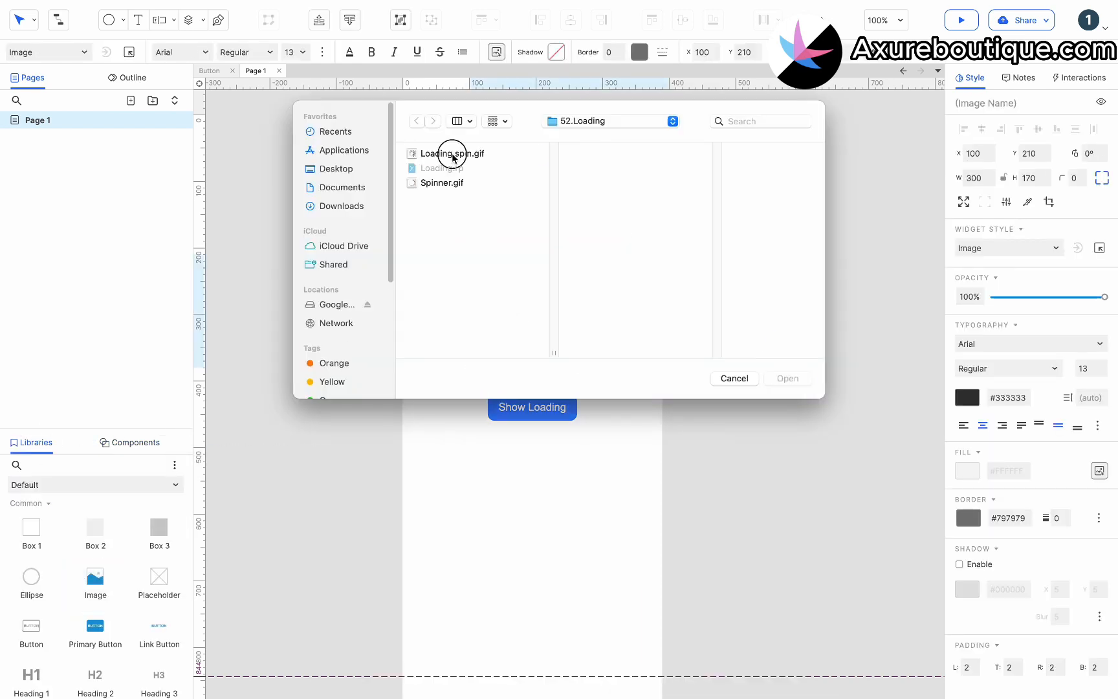
pyautogui.doubleClick(451, 153)
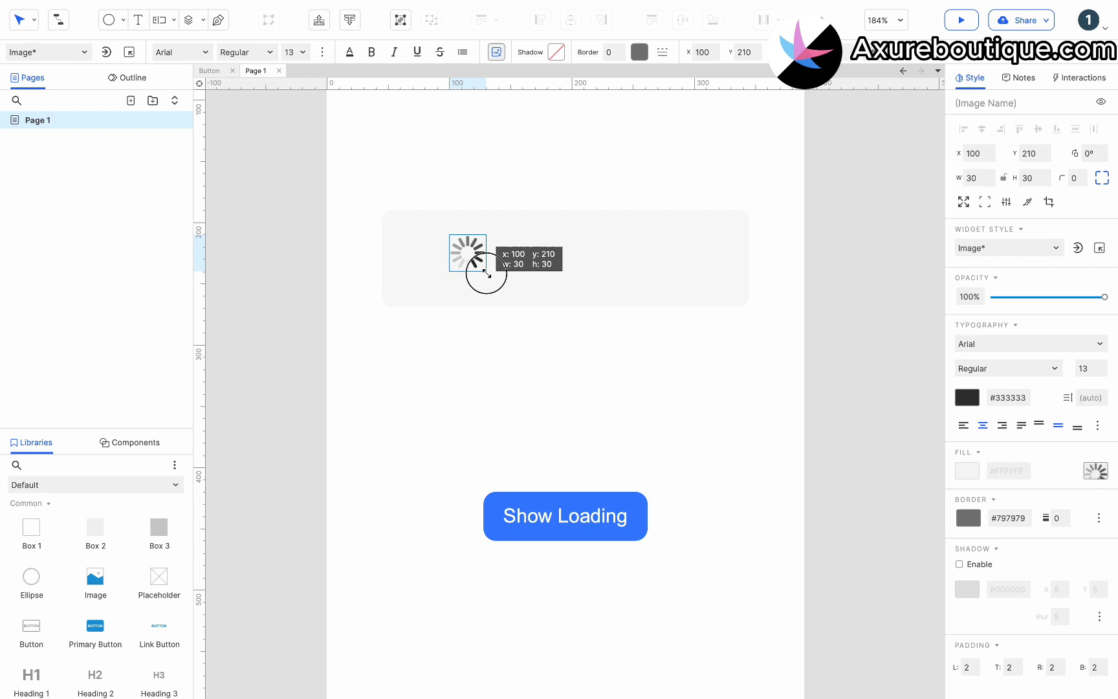
pyautogui.moveTo(467, 252); pyautogui.dragTo(449, 262)
pyautogui.write('Dismissing after 3 seconds...')
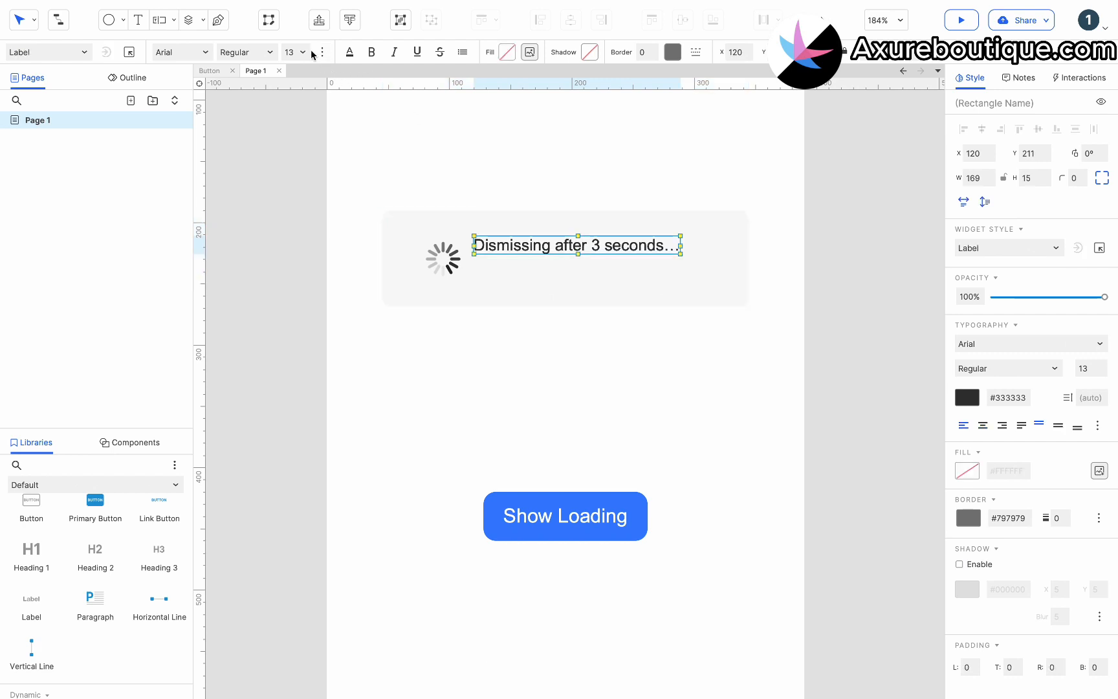
# Step: Set the 'Dismissing after 3 seconds…' label to 16 px, wrapping onto two lines
pyautogui.click(303, 52)
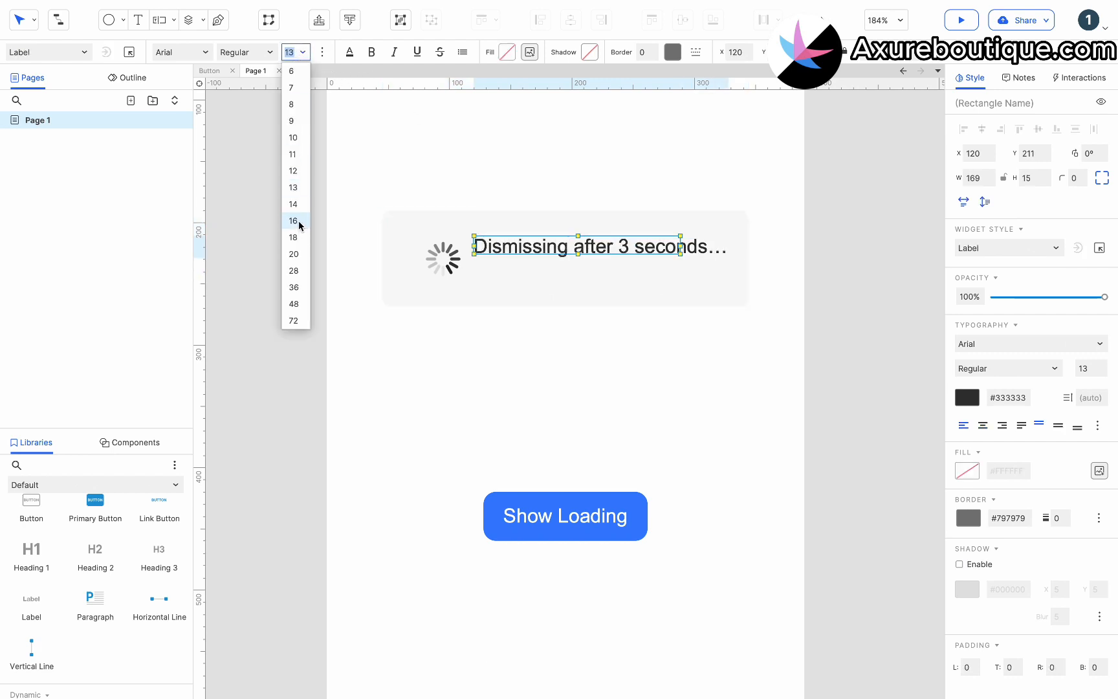
pyautogui.click(293, 238)
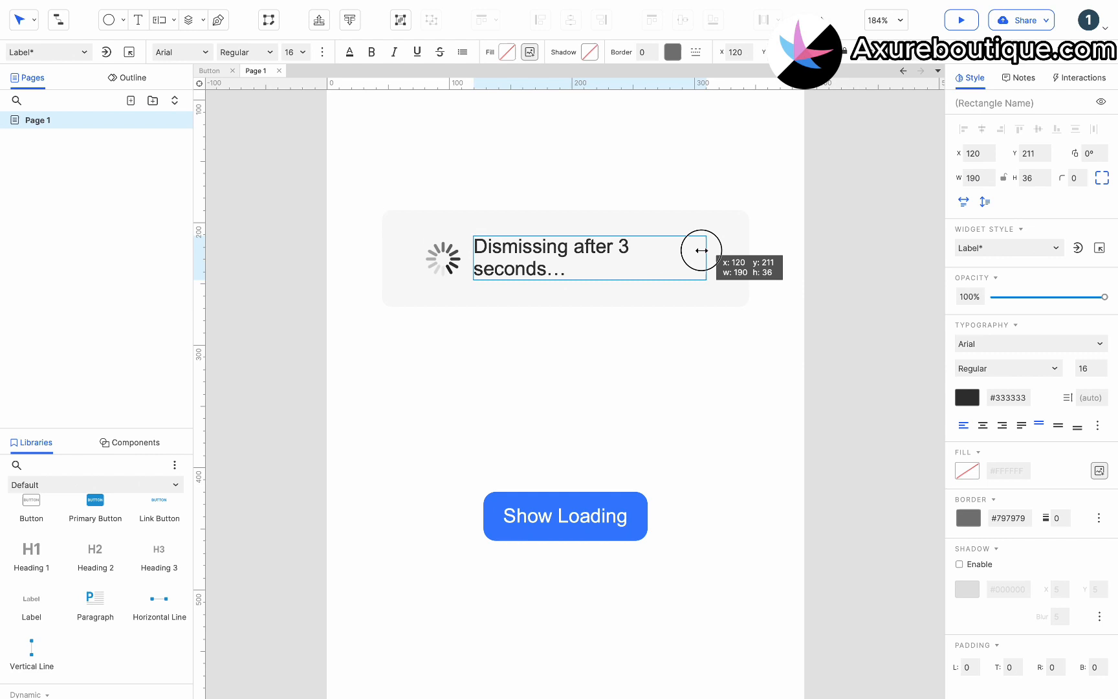
pyautogui.moveTo(703, 250); pyautogui.dragTo(656, 261)
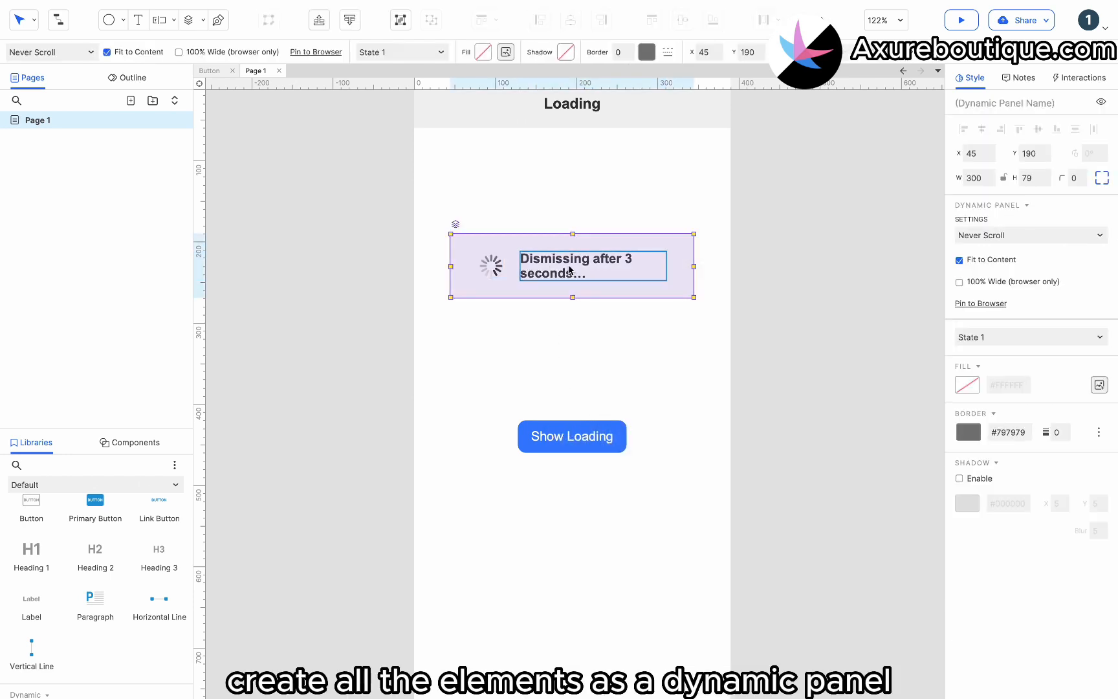
# Step: Pin the panel to browser centre-middle, hide it by default, and name it 'Loading'
pyautogui.rightClick(571, 267)
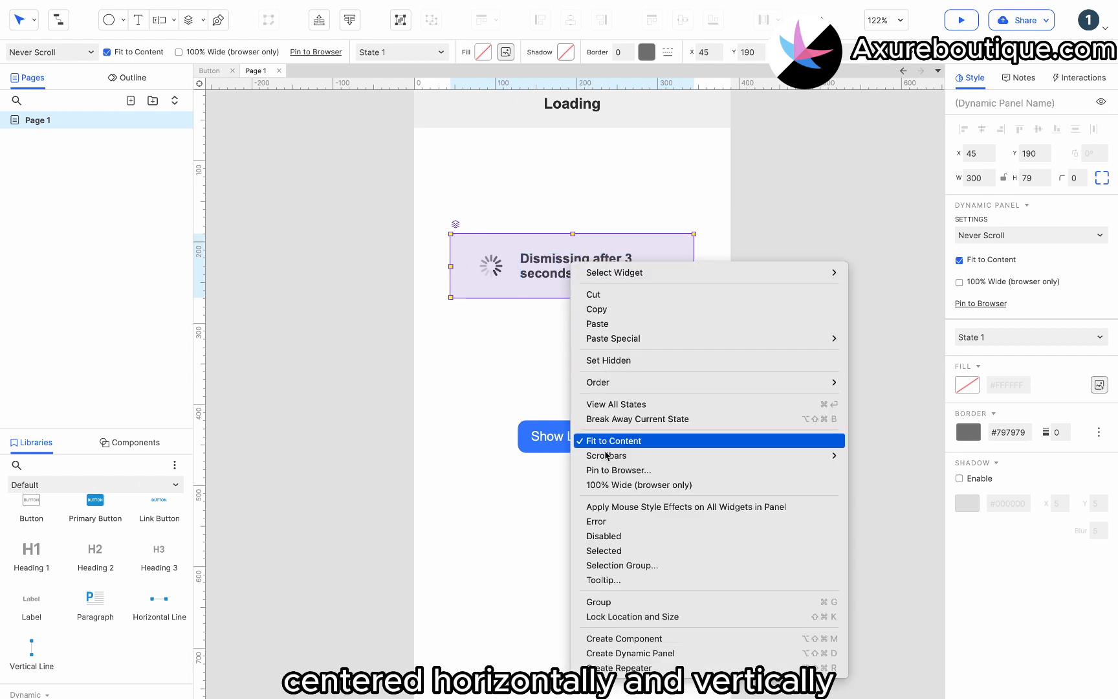
pyautogui.click(618, 469)
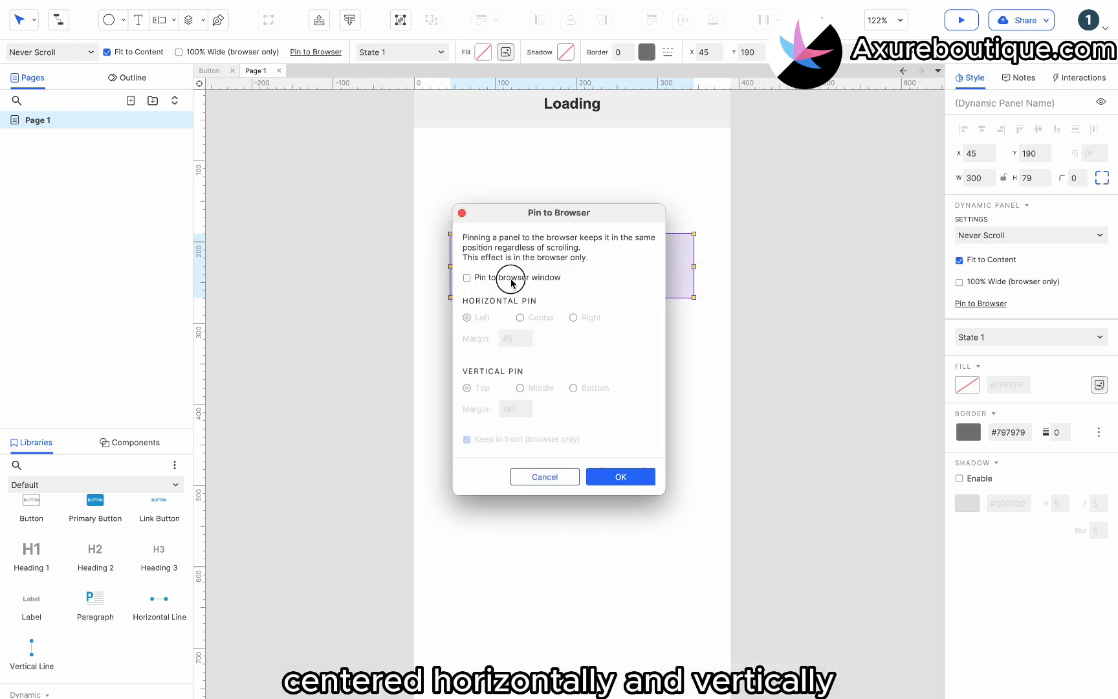
pyautogui.click(467, 277)
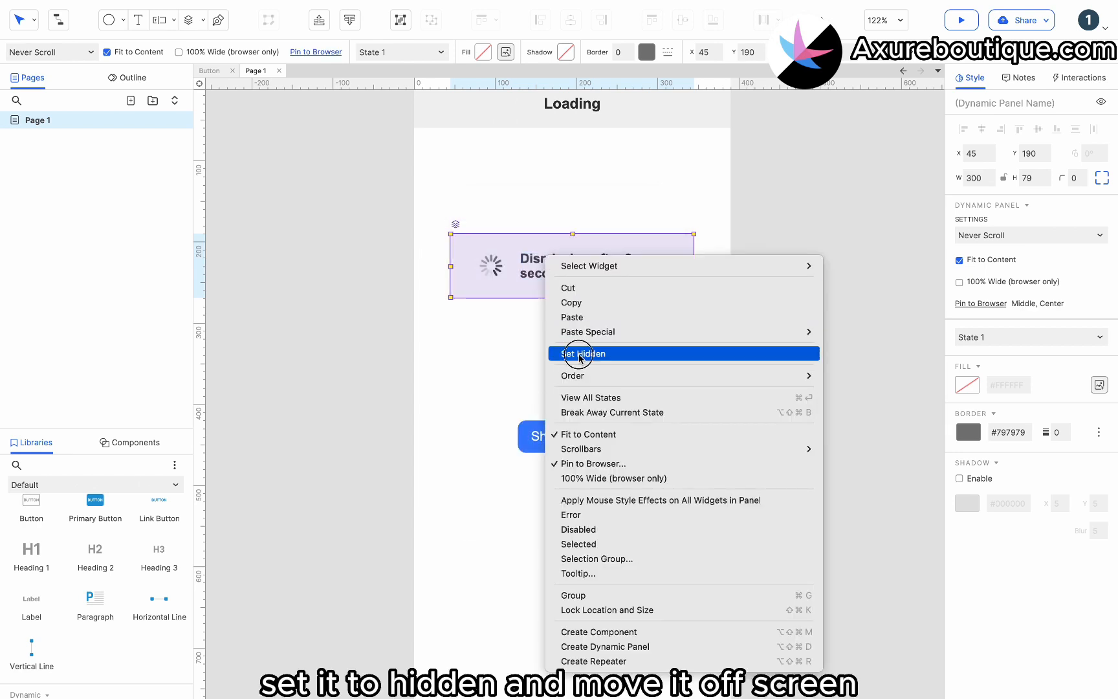
pyautogui.click(582, 353)
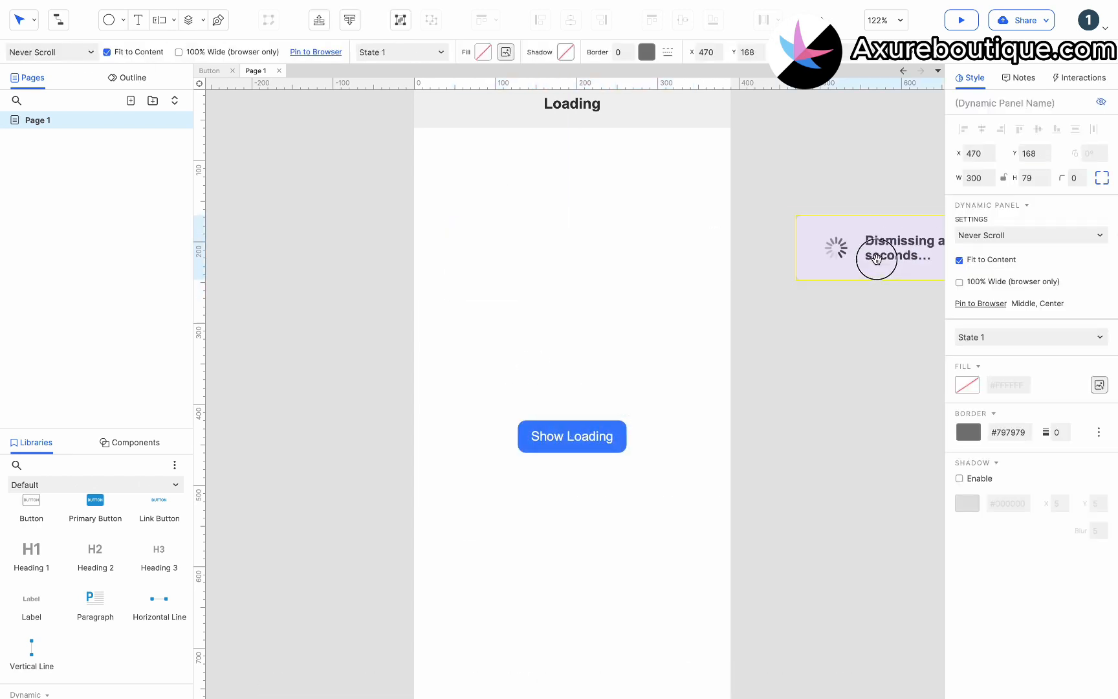
pyautogui.click(1019, 102)
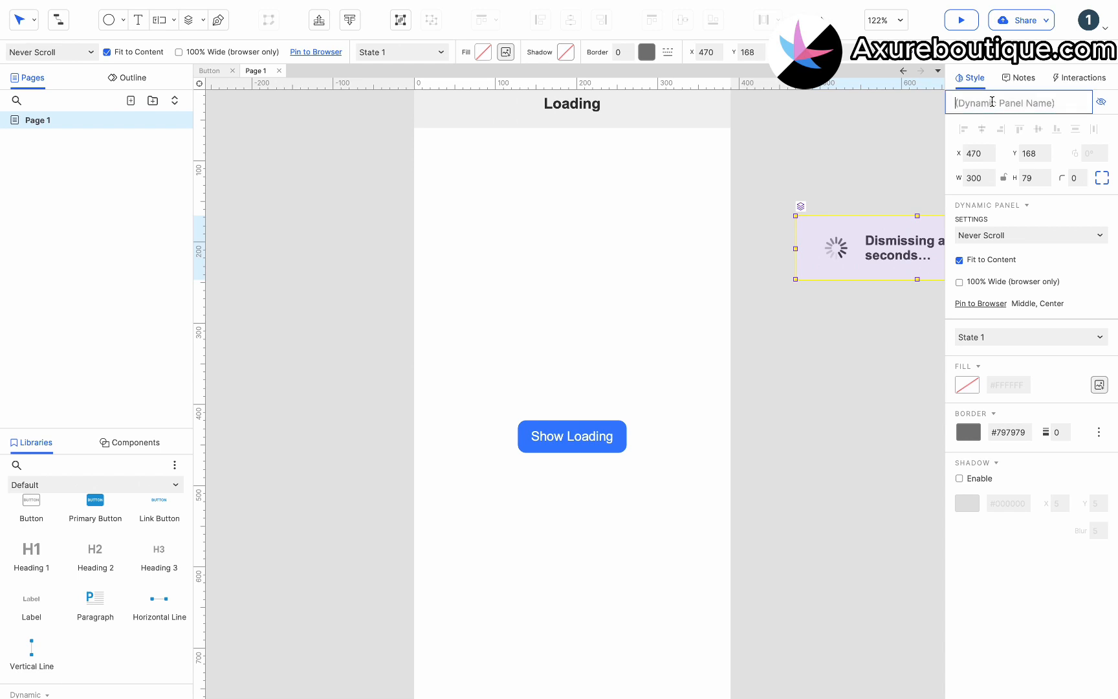
pyautogui.write('Loading')
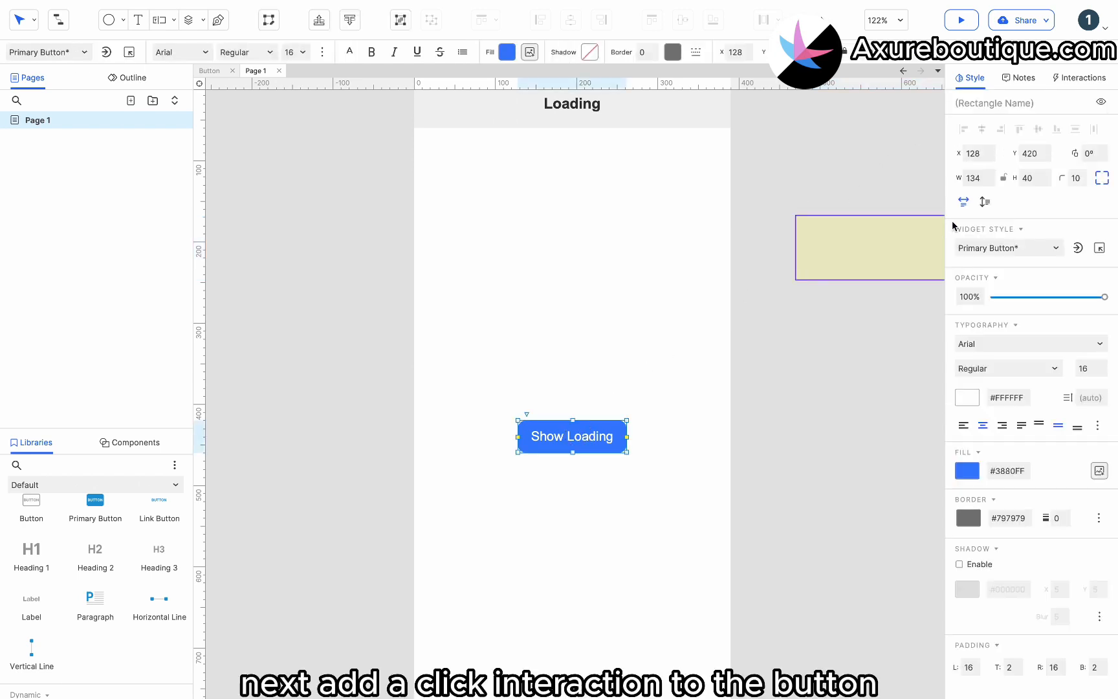
# Step: On tap, show the Loading panel as a front-most lightbox with black background
pyautogui.click(1079, 77)
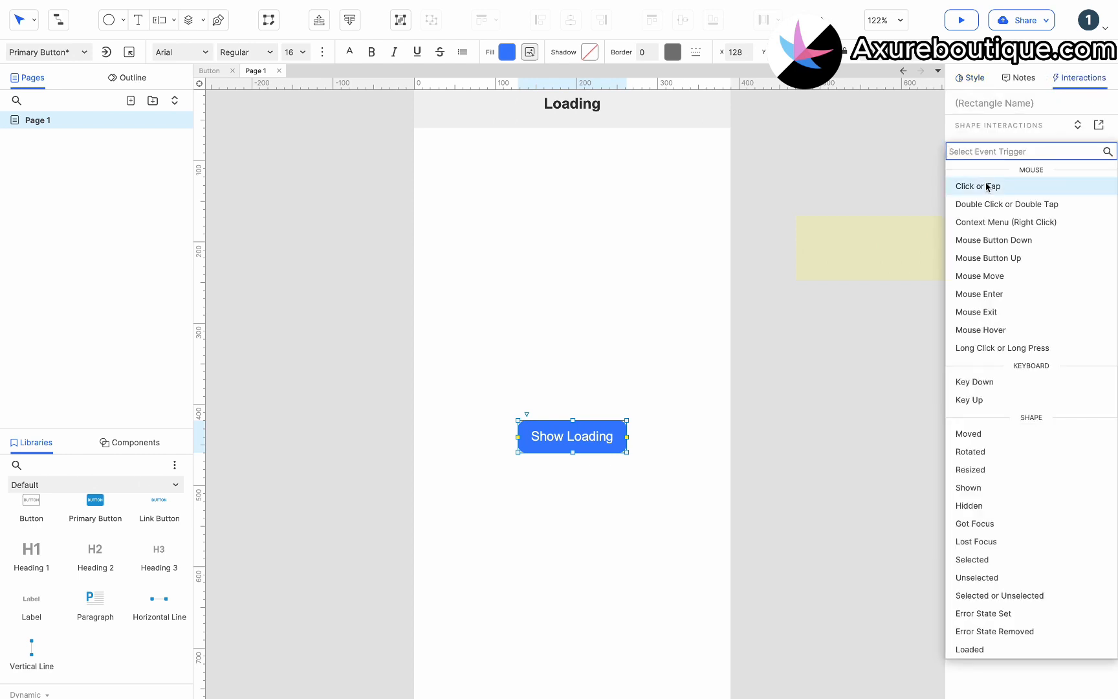
pyautogui.click(984, 187)
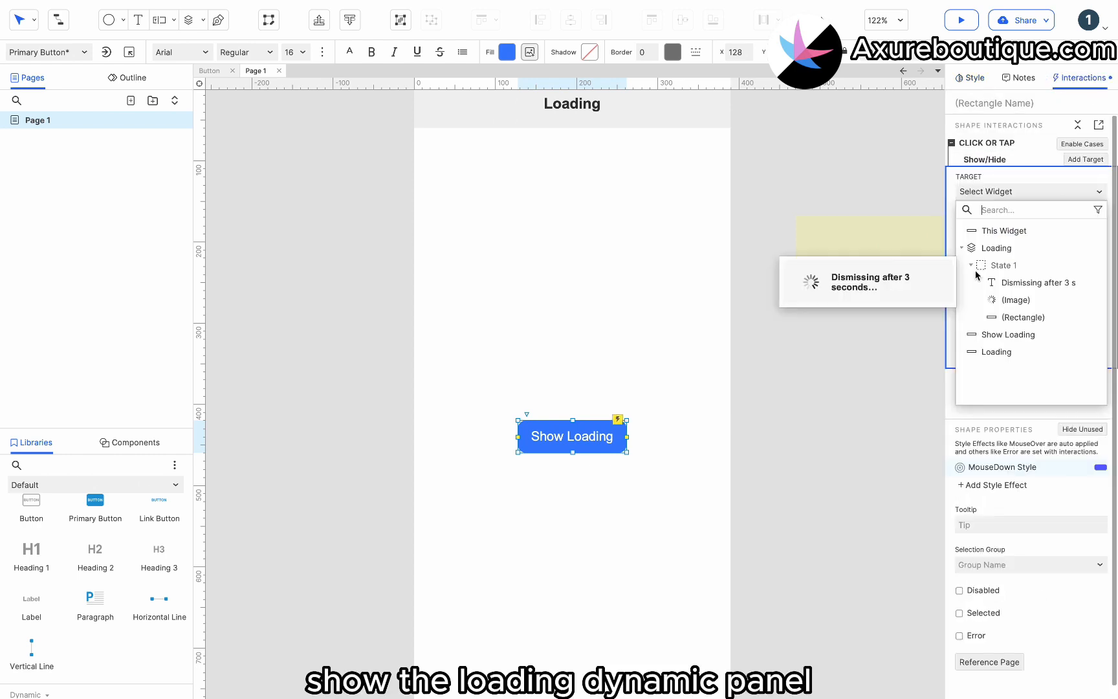
pyautogui.click(995, 247)
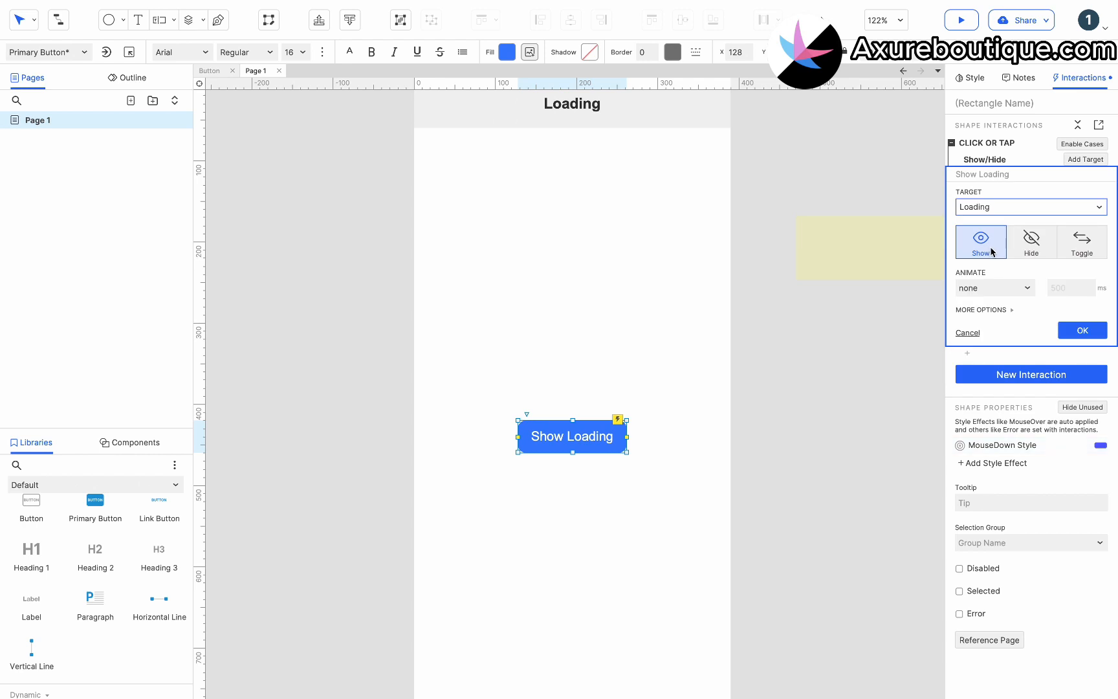
pyautogui.click(983, 309)
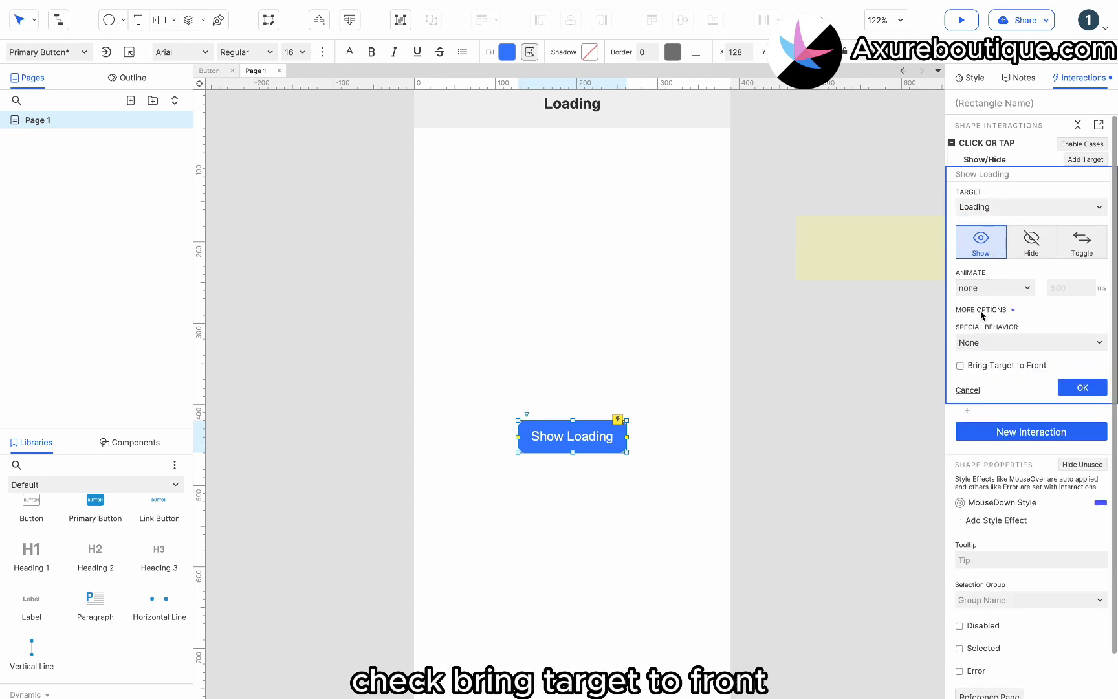
pyautogui.click(1030, 342)
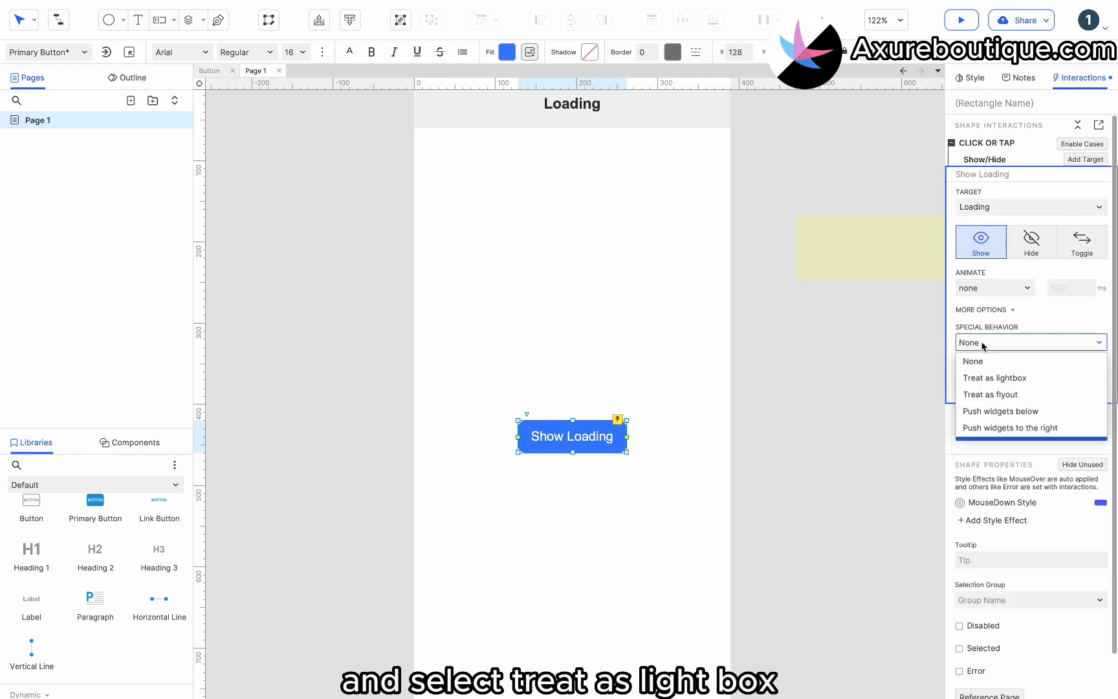
pyautogui.click(995, 378)
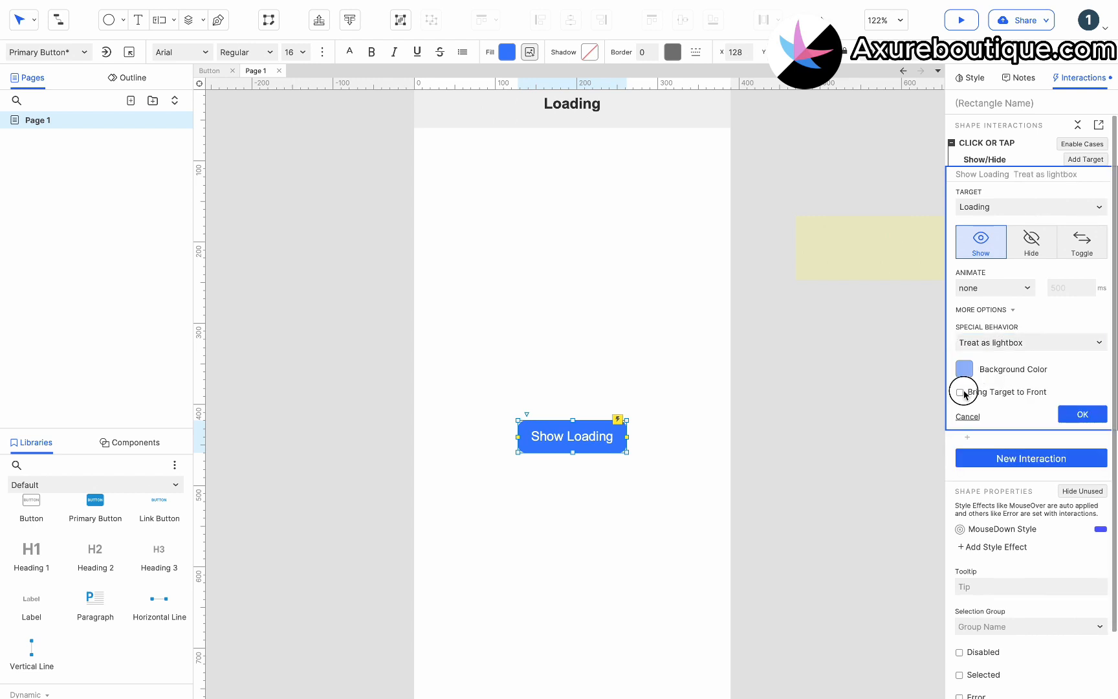
pyautogui.click(964, 369)
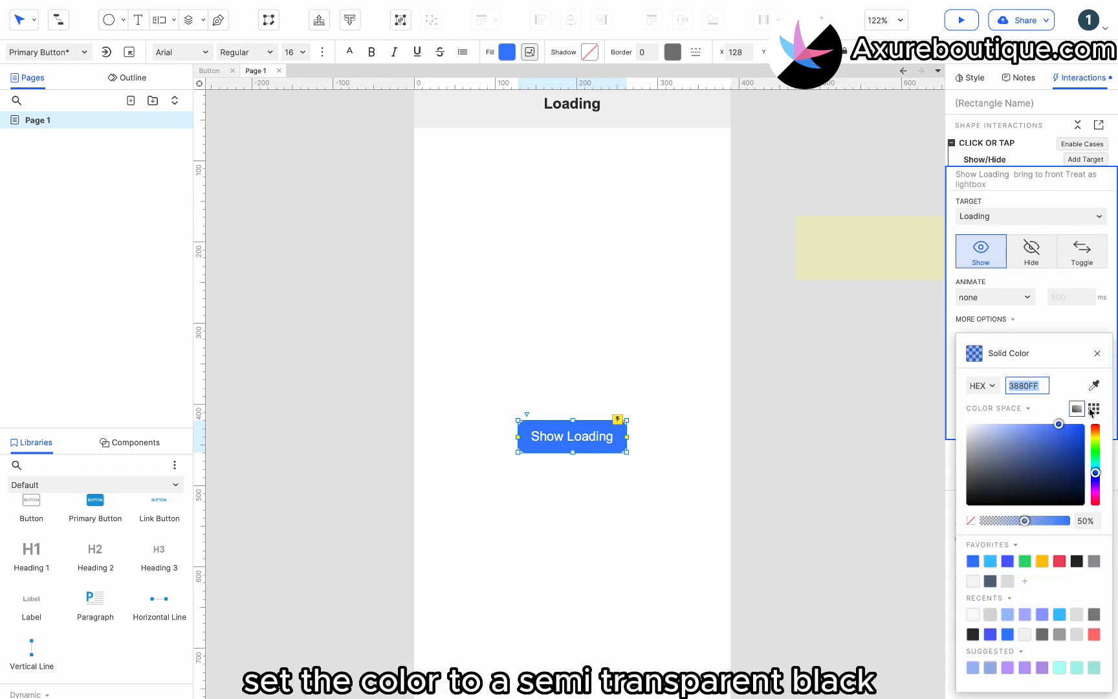
pyautogui.click(1094, 408)
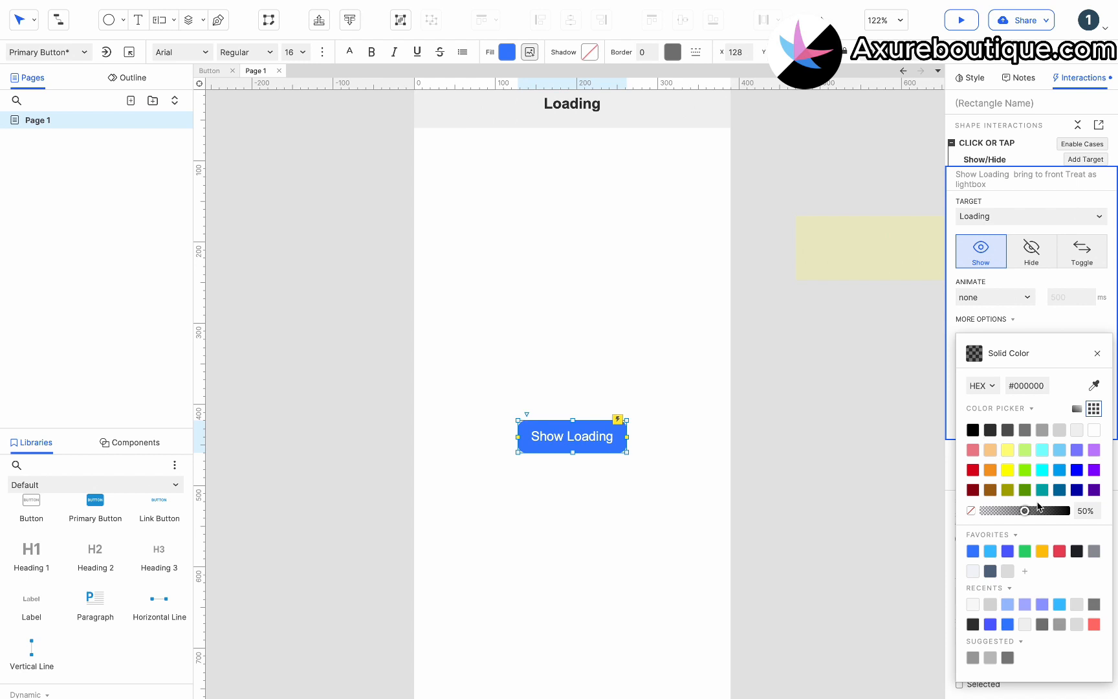
pyautogui.click(1097, 354)
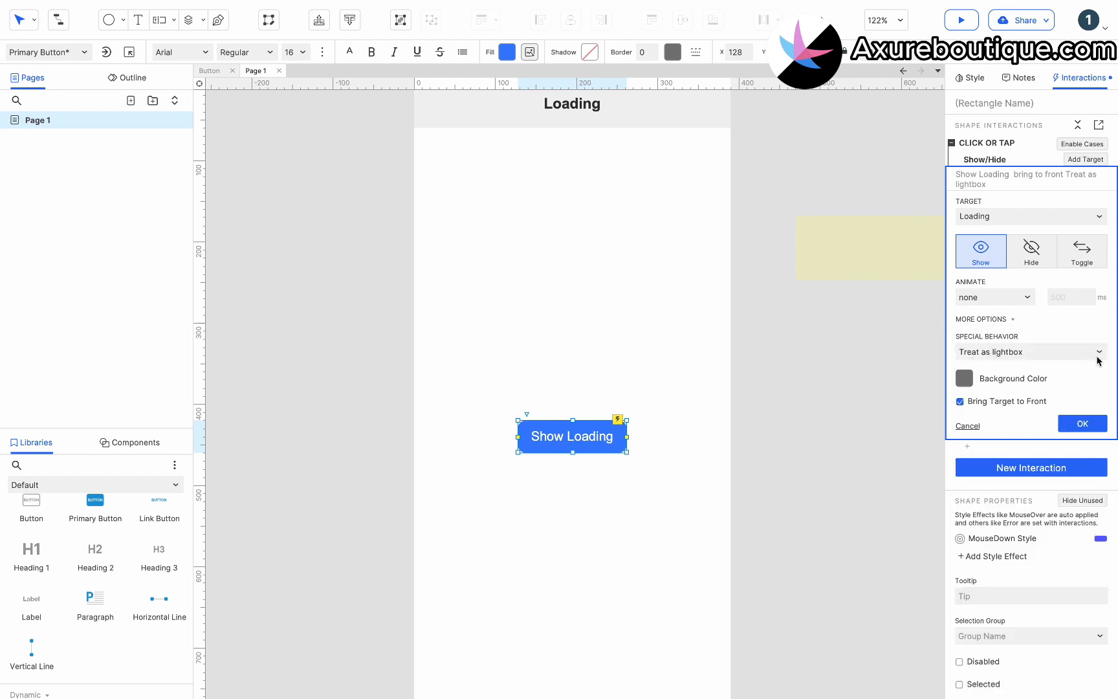
pyautogui.click(1082, 423)
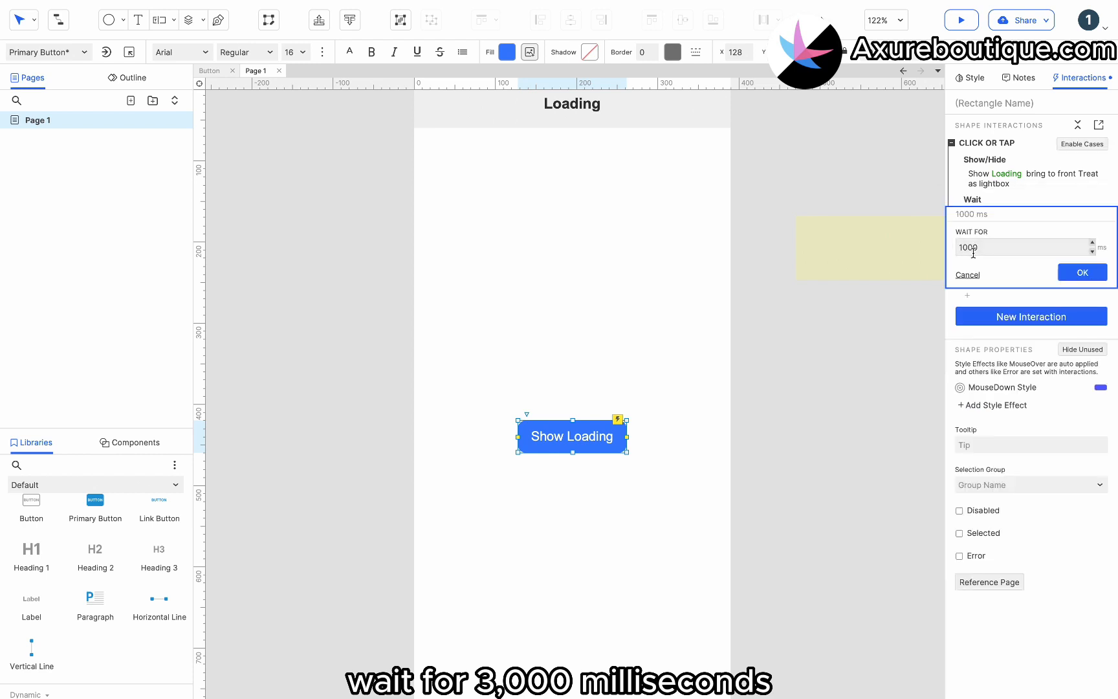
# Step: Add a 3000 ms wait after the show action
pyautogui.write('3000')
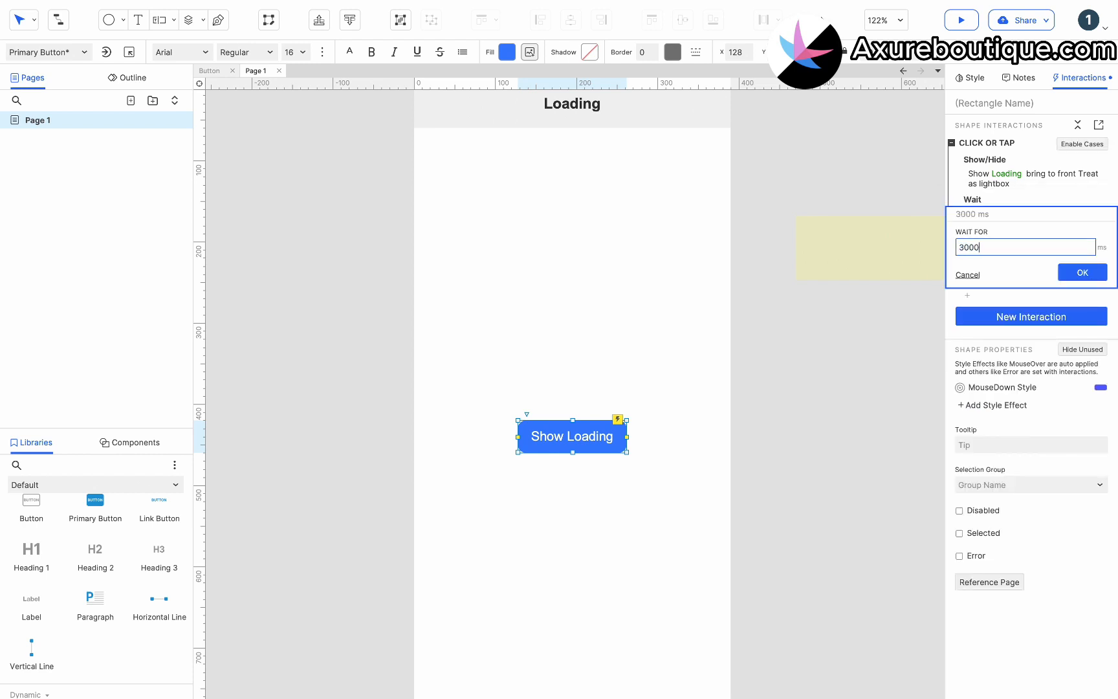
pyautogui.click(1081, 272)
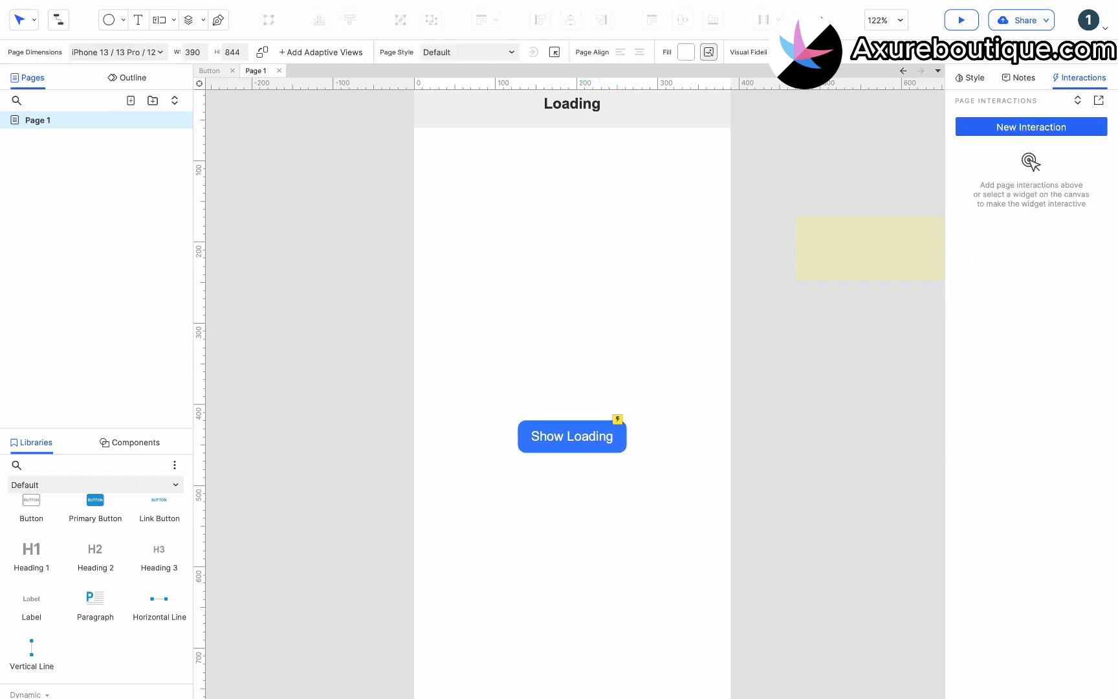
pyautogui.click(960, 20)
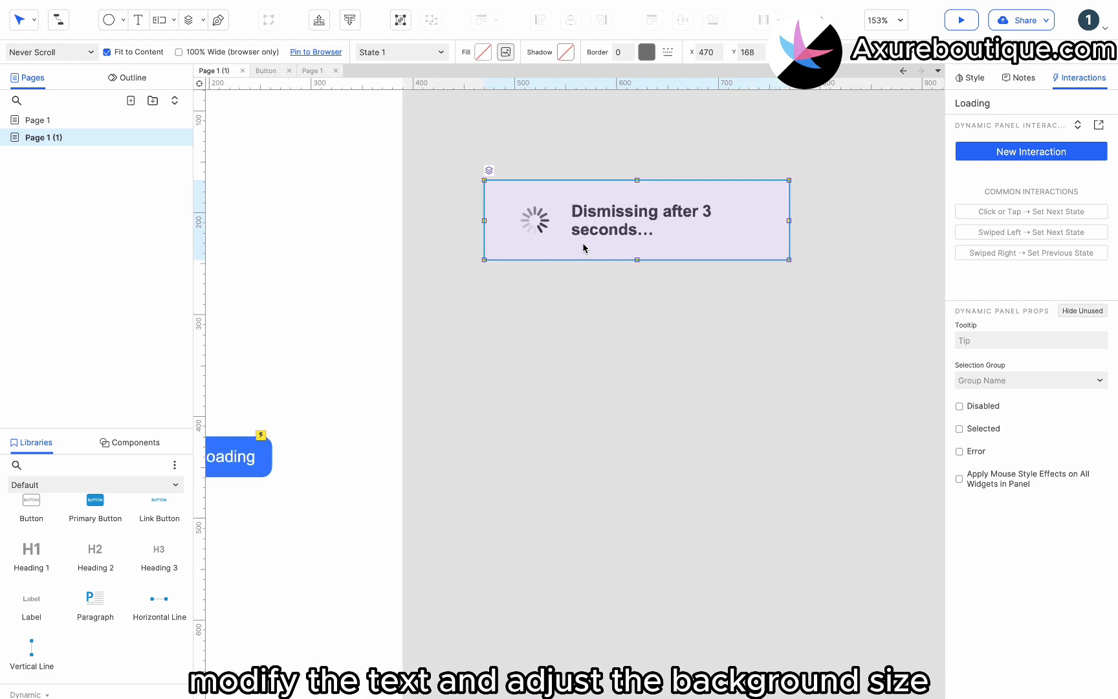
# Step: Change the panel label to 'Loading…' and narrow its background box to about 205 px
pyautogui.doubleClick(641, 219)
pyautogui.write('Loading')
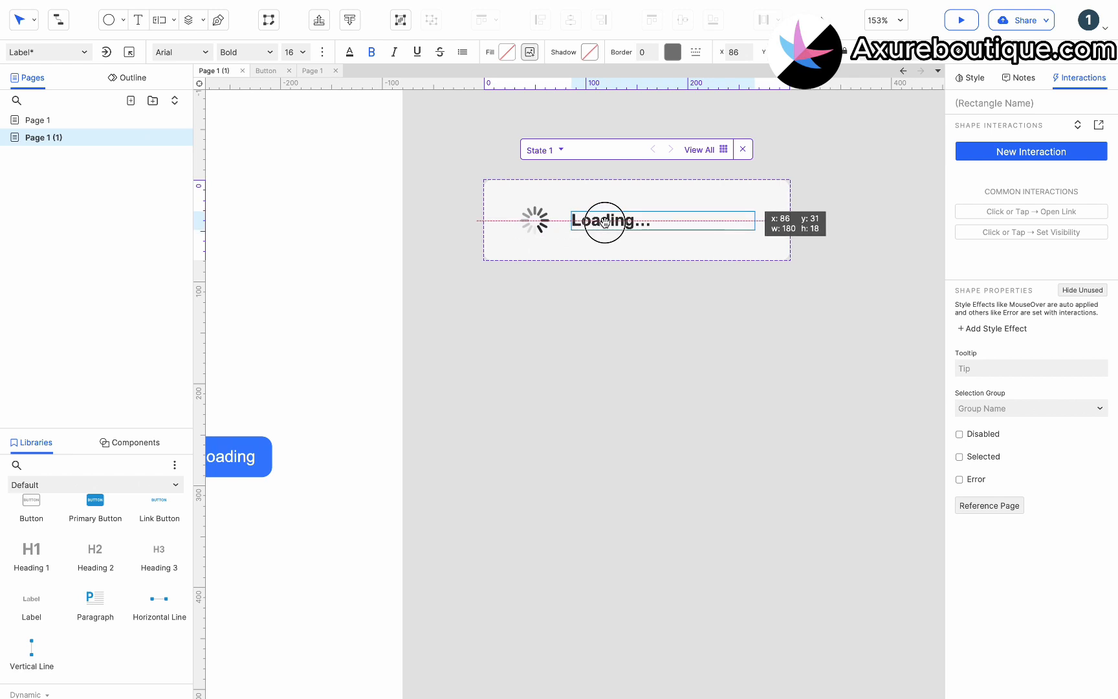
pyautogui.click(969, 77)
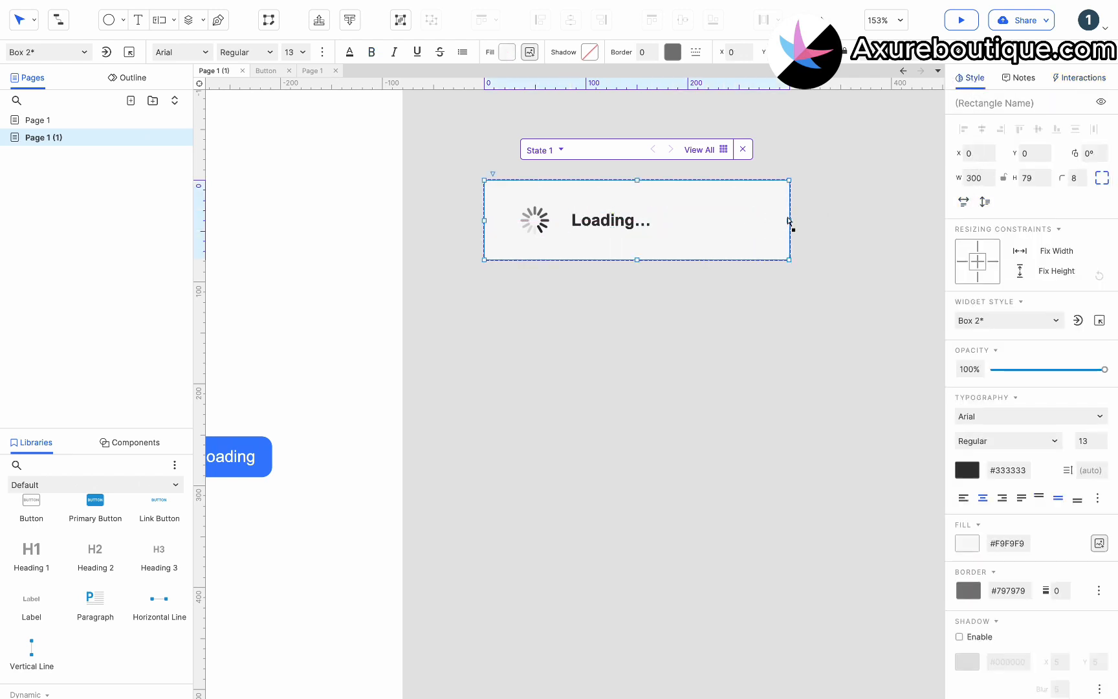
pyautogui.moveTo(790, 221); pyautogui.dragTo(692, 216)
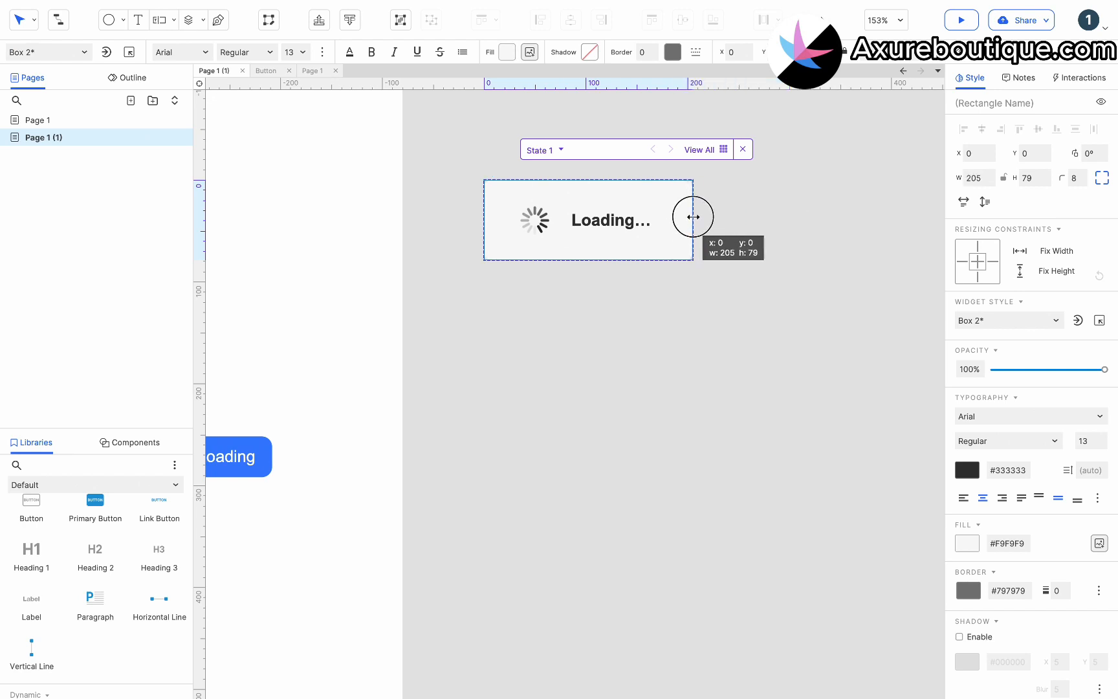
pyautogui.moveTo(692, 216); pyautogui.dragTo(699, 217)
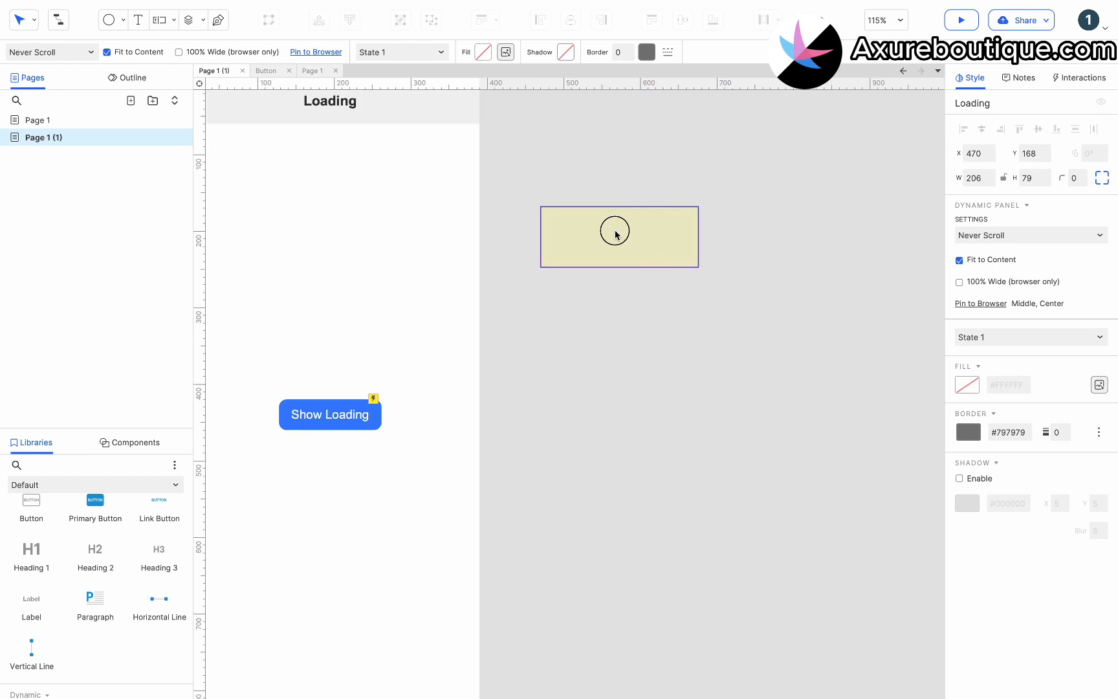
# Step: Replace the panel's image with the spinner GIF and preview the prototype
pyautogui.doubleClick(618, 236)
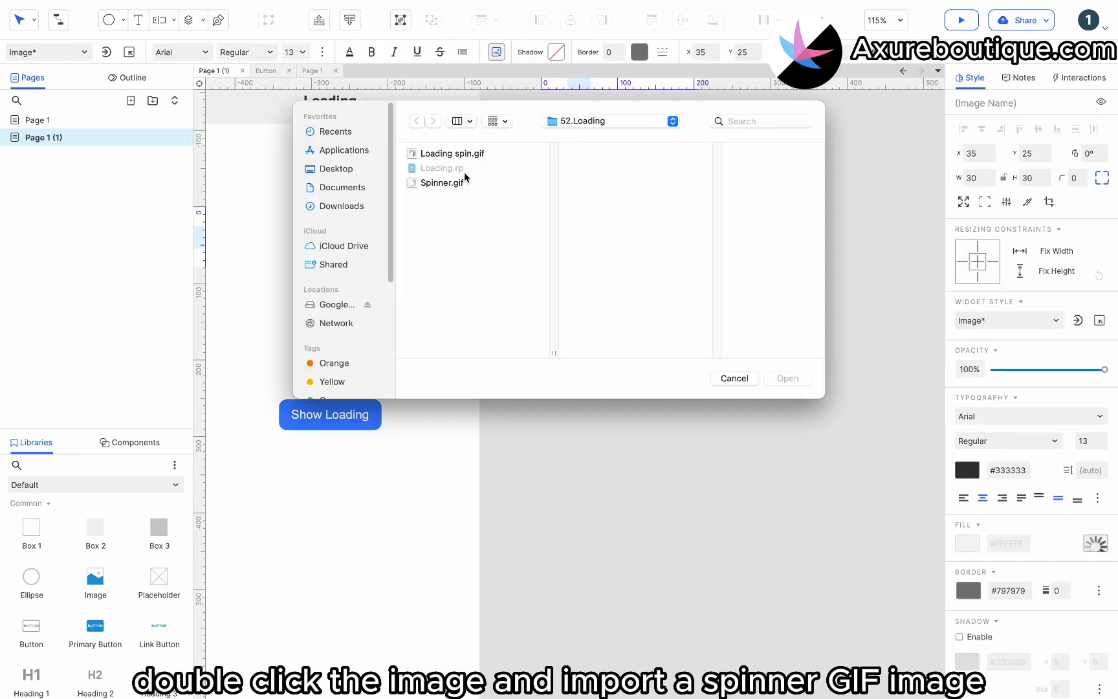
pyautogui.click(442, 183)
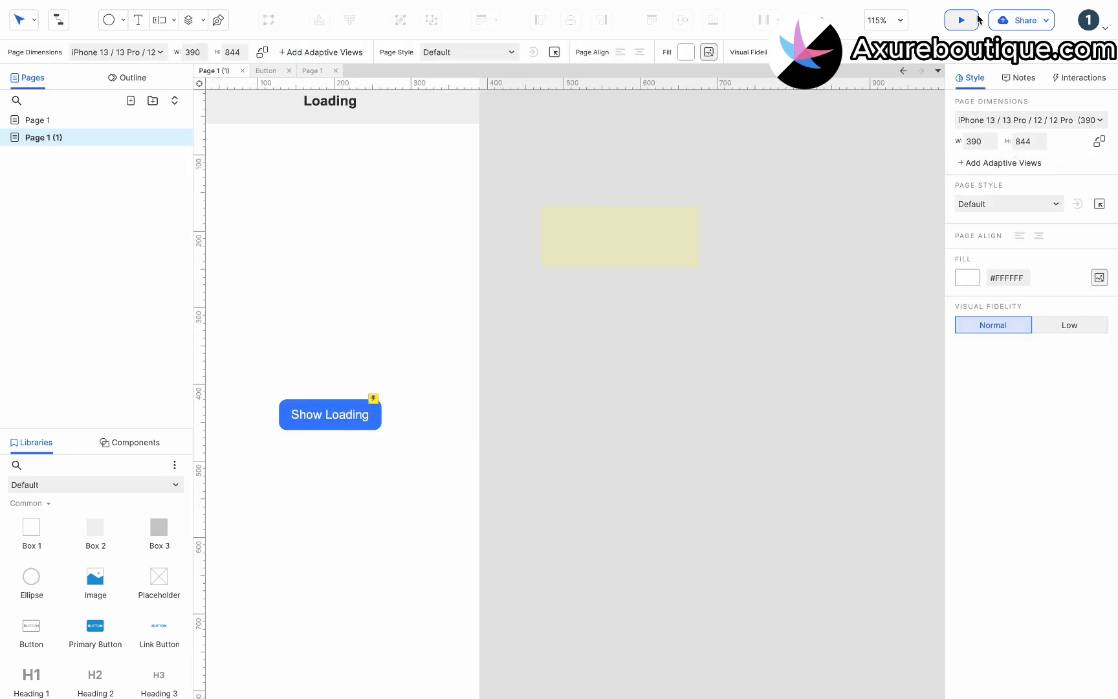
pyautogui.click(961, 20)
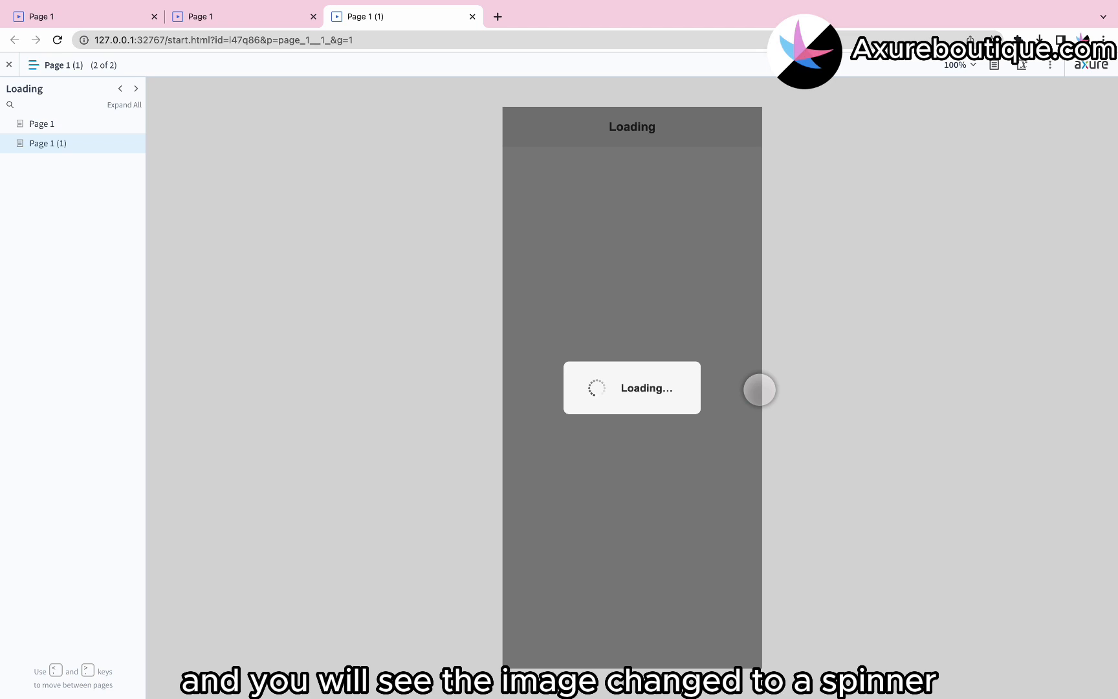
# Step: Trigger the dimmed loading overlay in the Chrome preview and let it dismiss
pyautogui.click(631, 400)
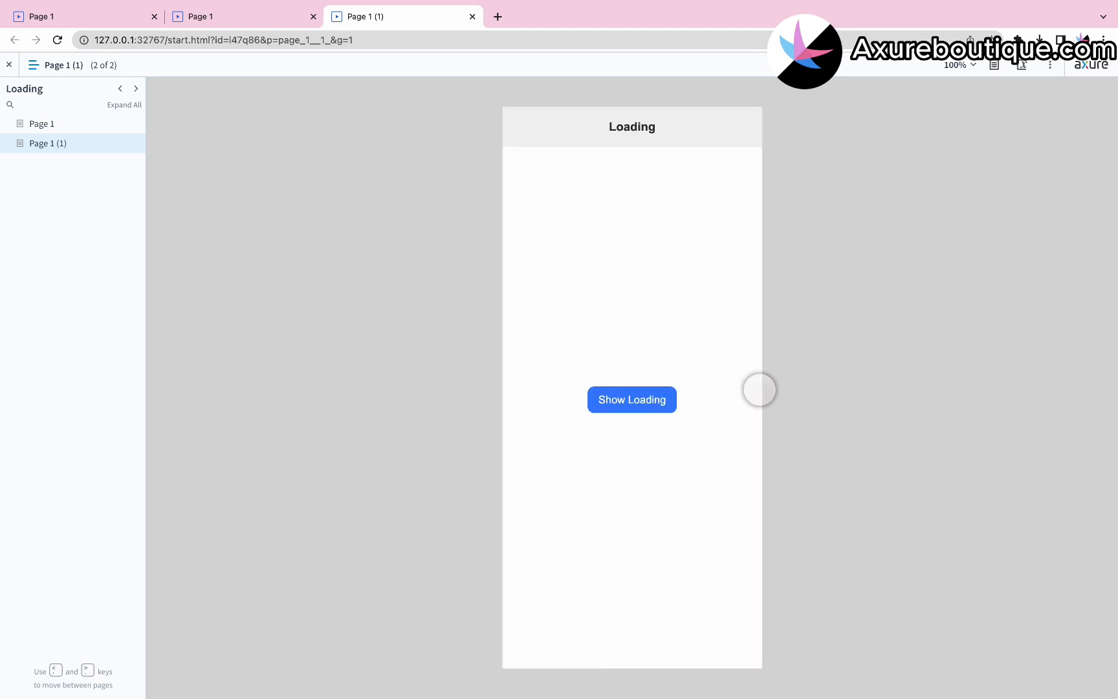